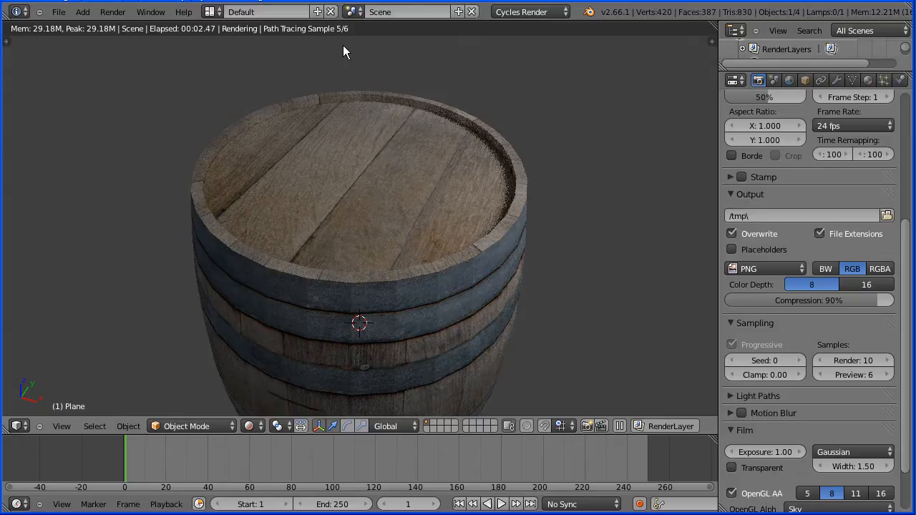
mouse_move(346, 119)
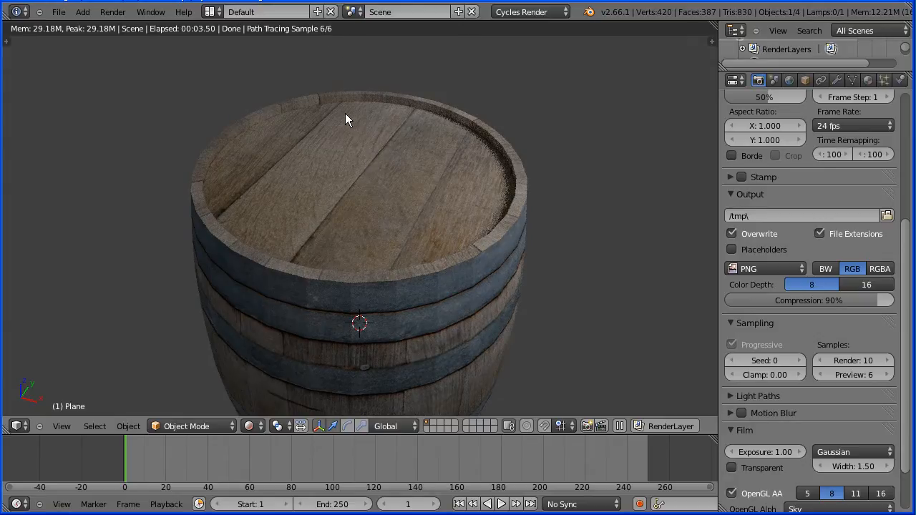
mouse_move(332, 118)
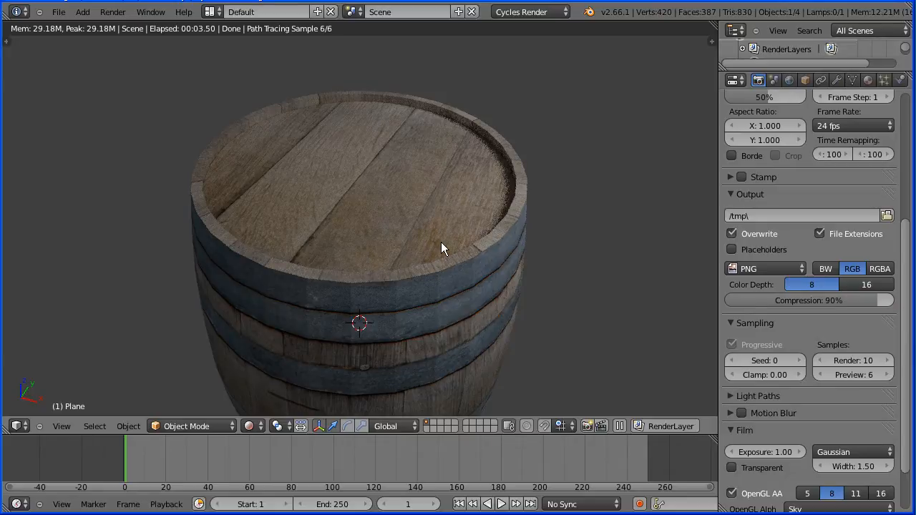
mouse_move(314, 107)
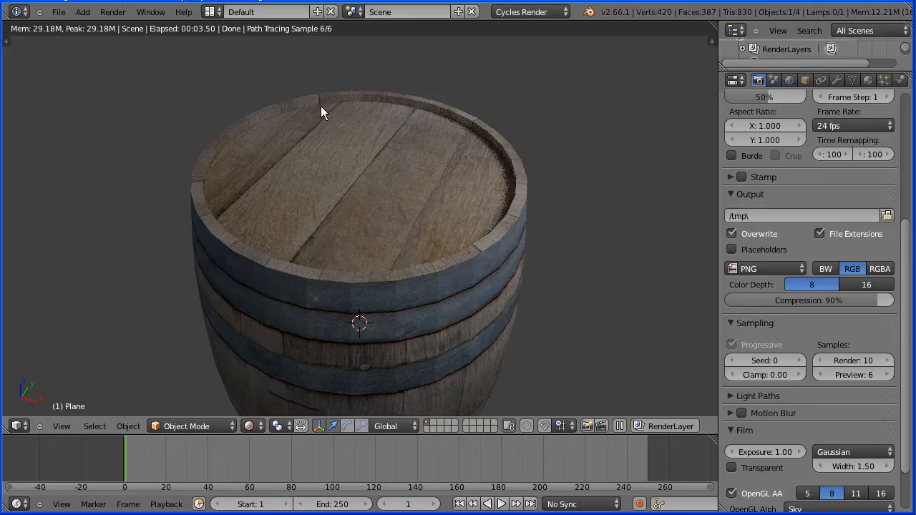
Reload the default start-up scene, discarding the finished barrel render, and browse recent files.
click(58, 11)
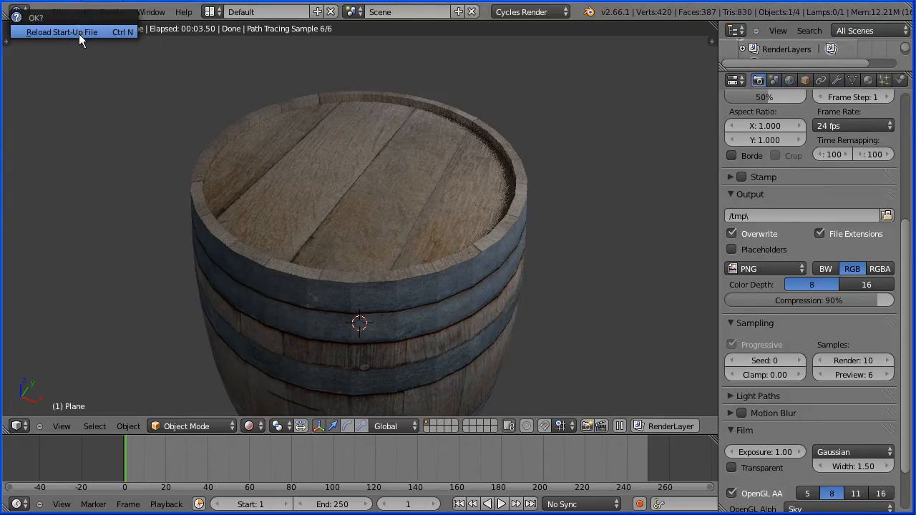
click(61, 32)
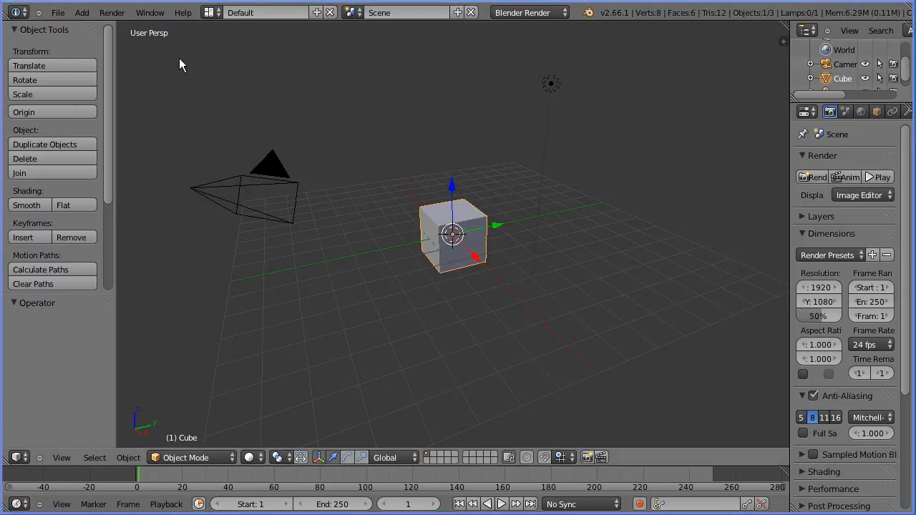
click(57, 11)
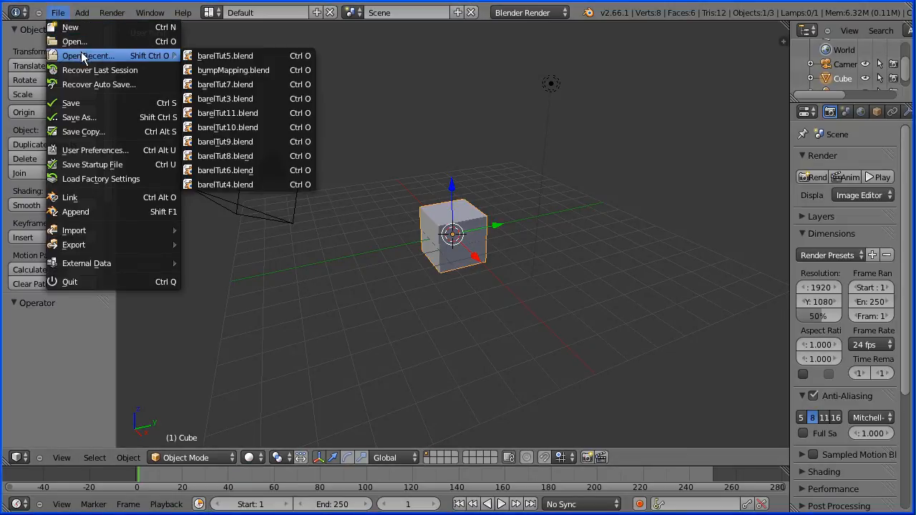
Load the saved barrelTut file and rename the cylinder's material to barrelSide.
click(225, 54)
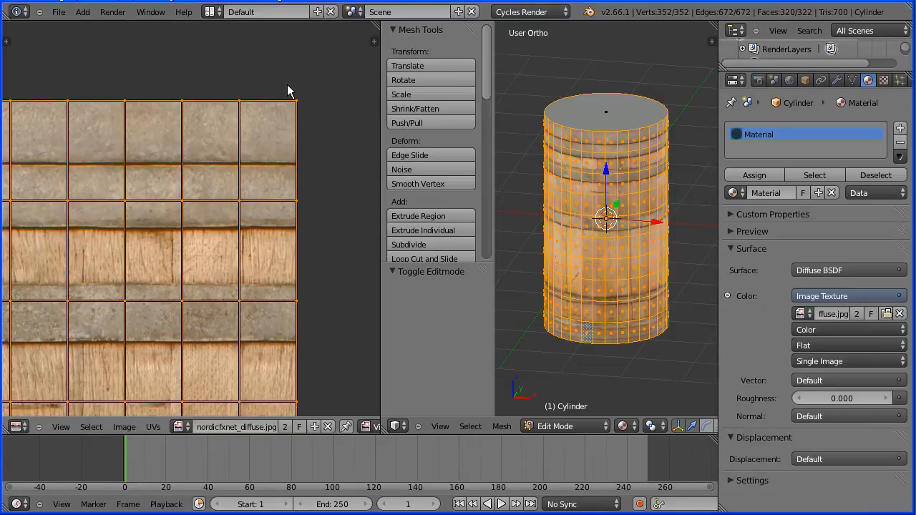
mouse_move(655, 171)
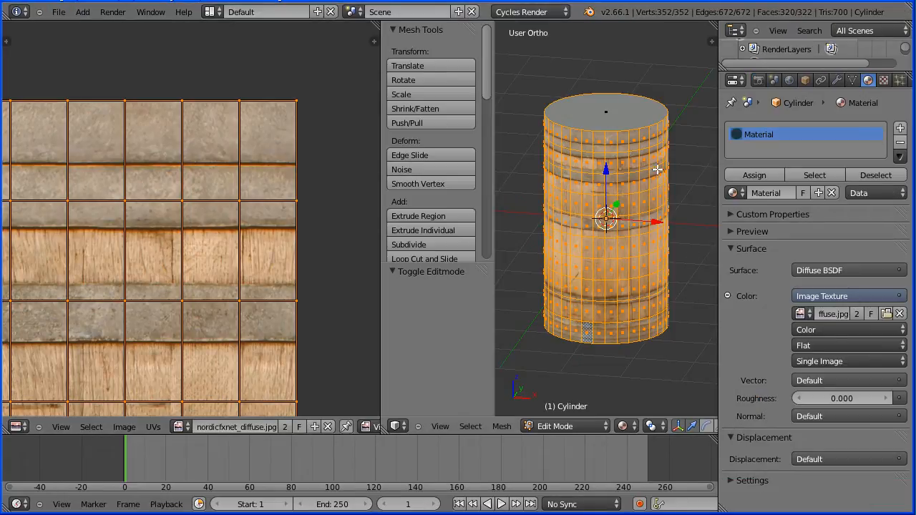
mouse_move(852, 360)
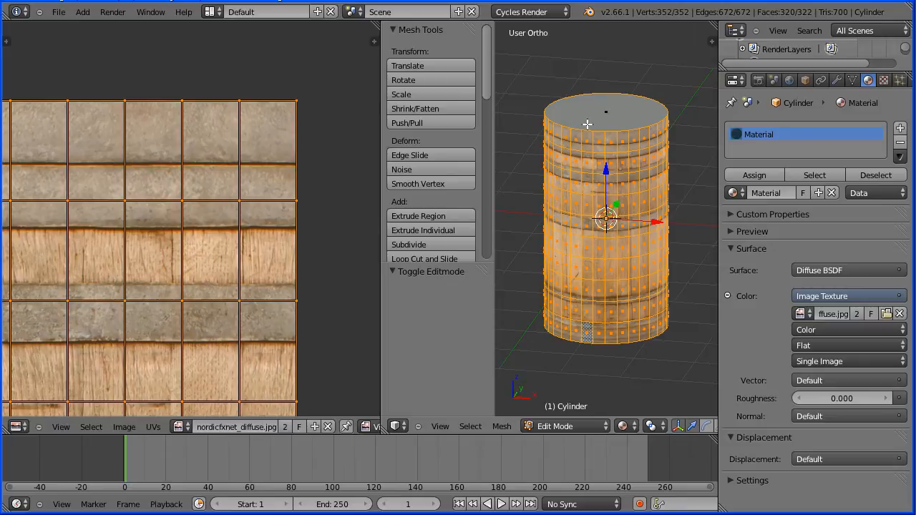
mouse_move(669, 154)
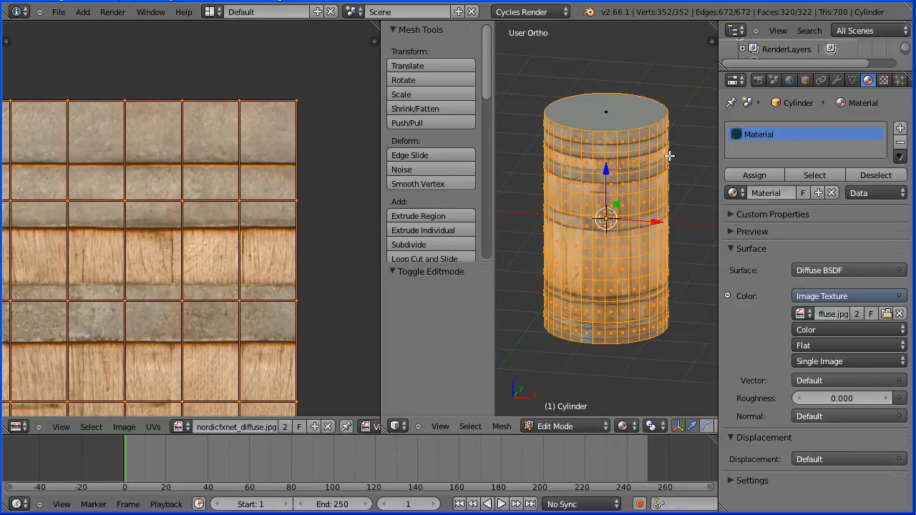
mouse_move(681, 165)
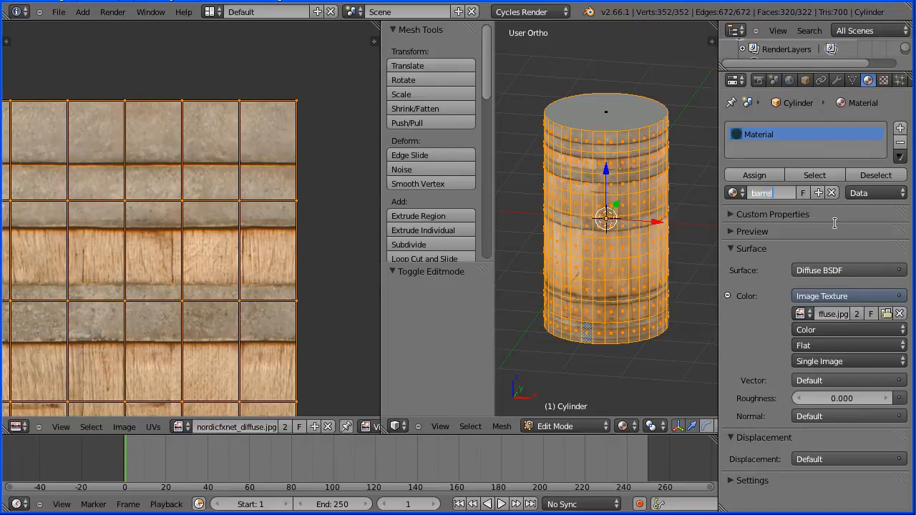
text(barrelSide)
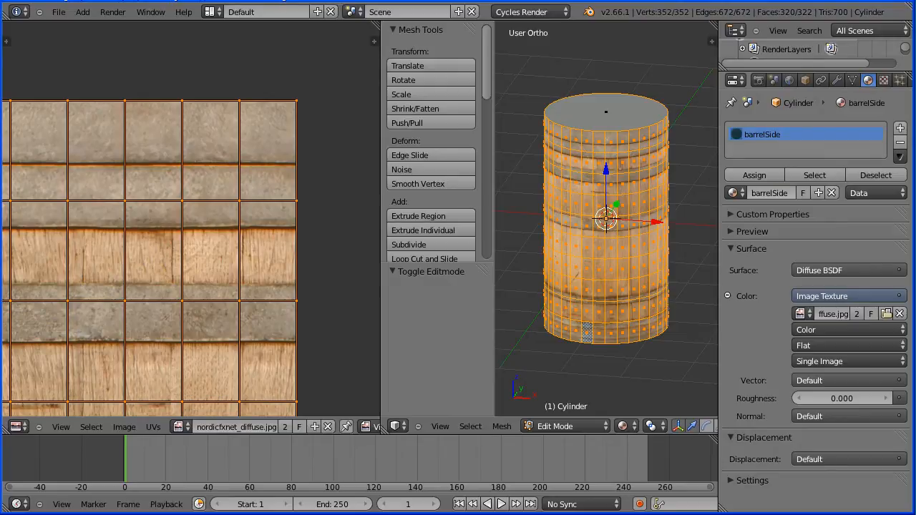
click(439, 426)
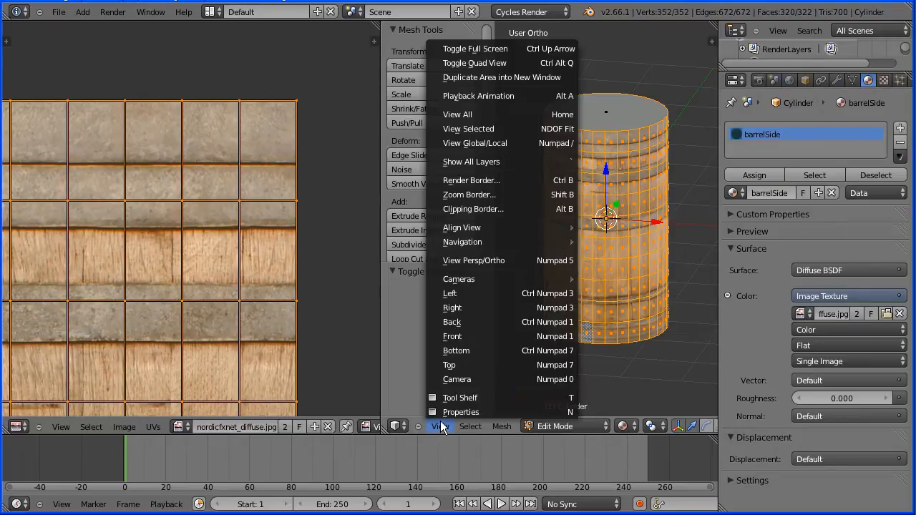
Switch to top view and create a new second material named lid for the cap.
click(449, 365)
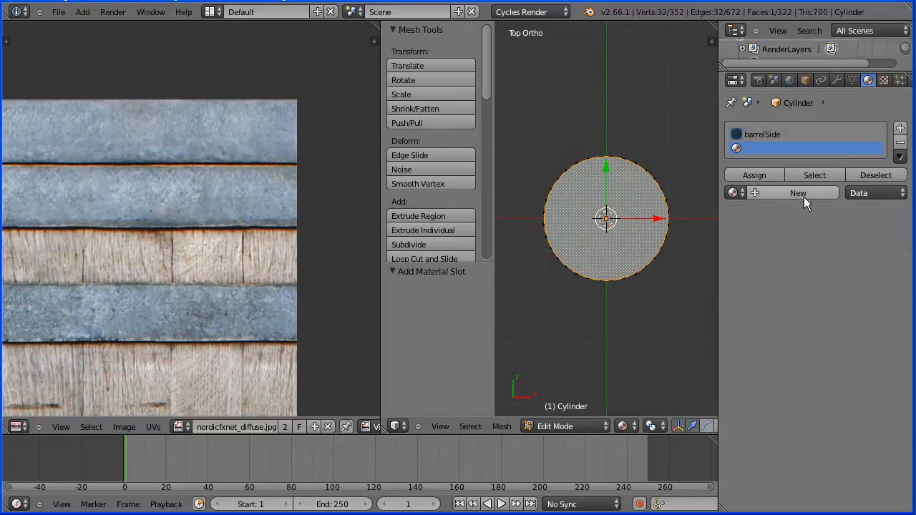
click(797, 192)
text(lid)
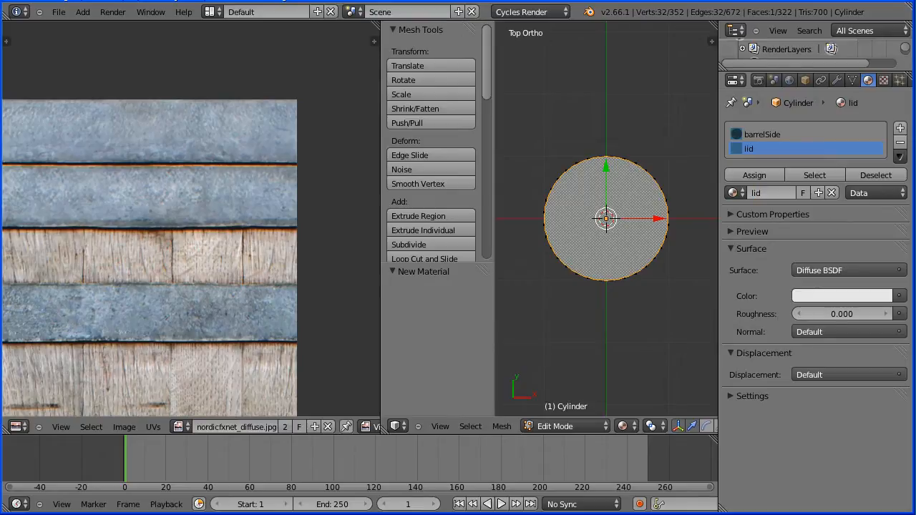
mouse_move(120, 303)
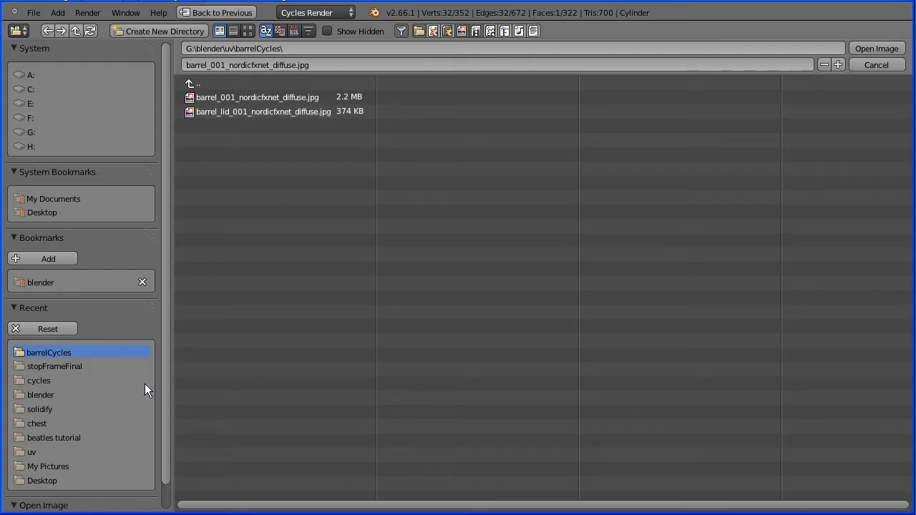
Load barrel_lid_001_nordicfxnet_diffuse.jpg into the image editor.
click(263, 112)
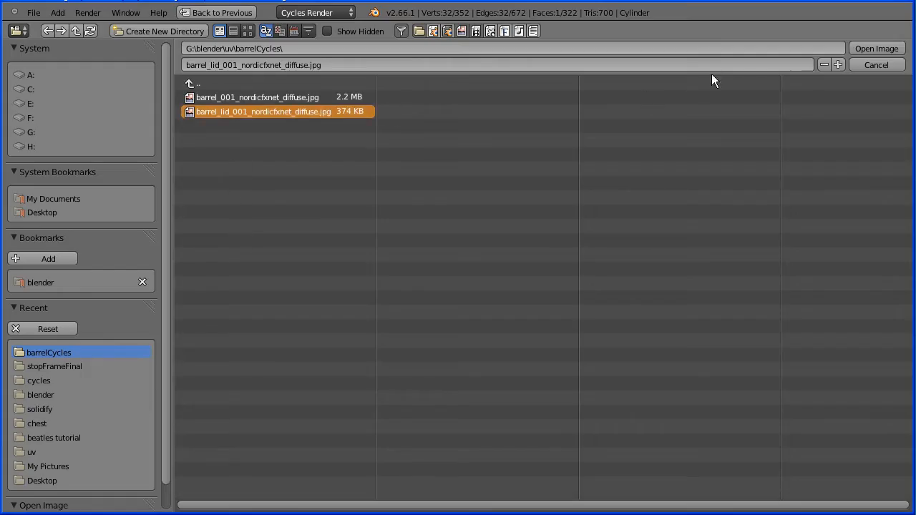
click(875, 48)
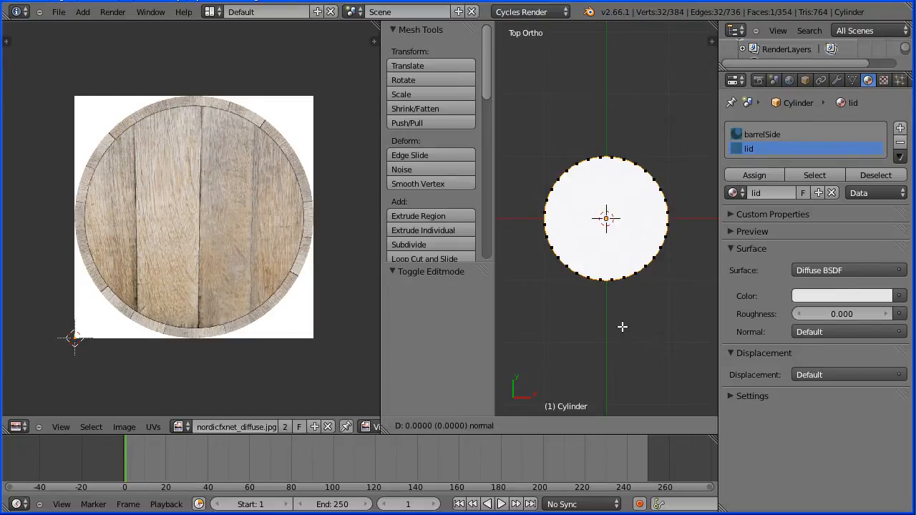
Extrude the lid face in place, shrink the ring to 0.94, and extrude it again.
click(418, 214)
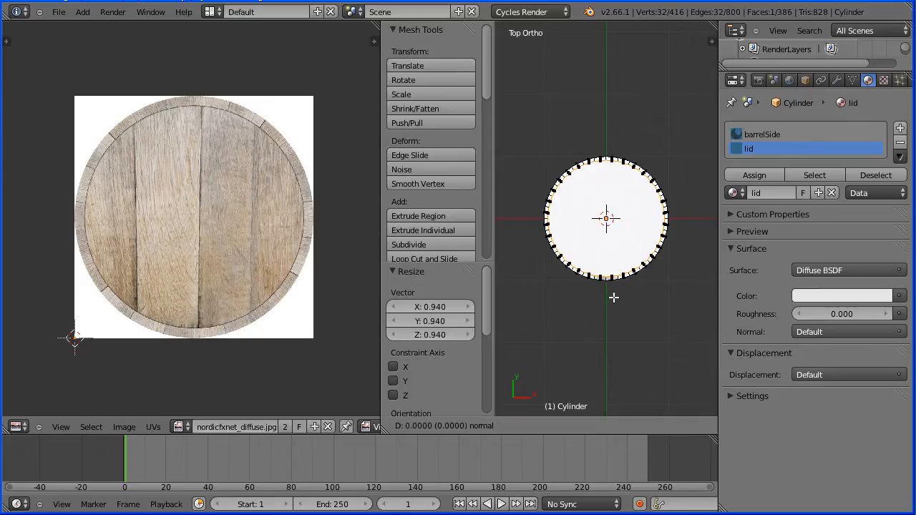
click(417, 214)
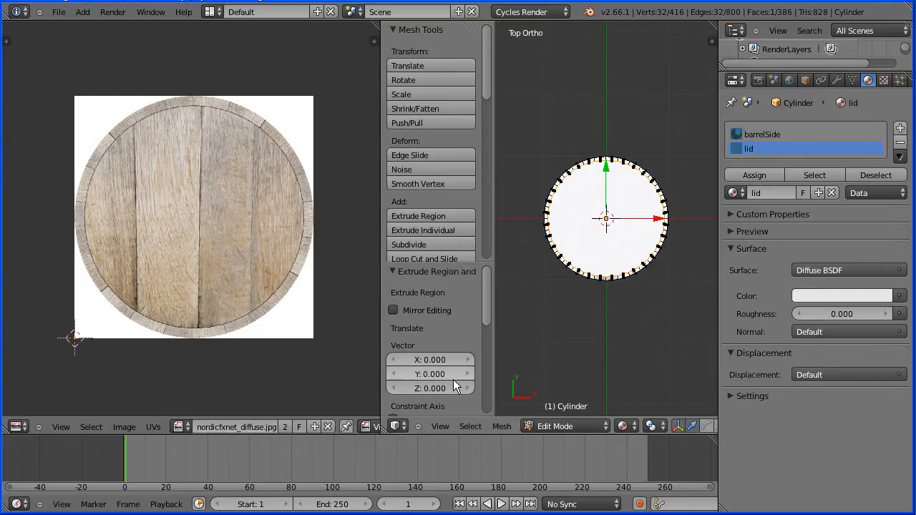
click(441, 426)
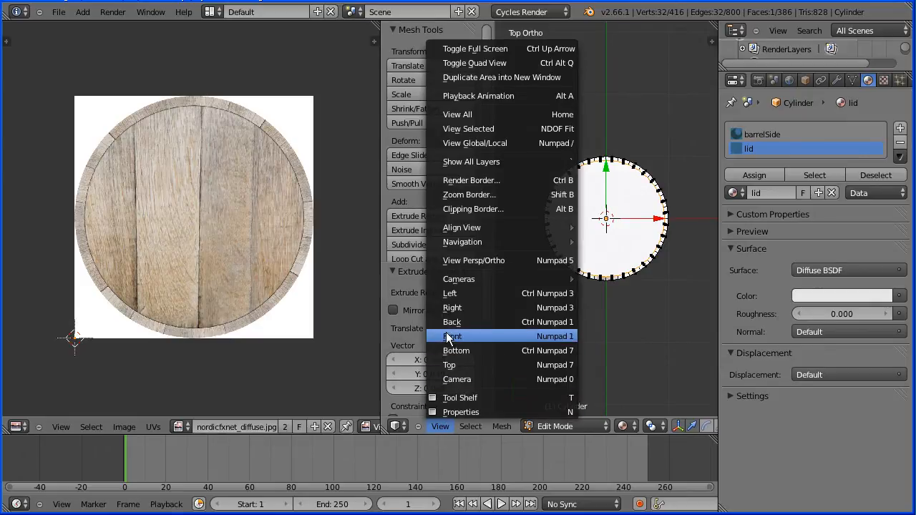
From front view, move the inner lid face down to Z -0.100 to recess it.
click(452, 337)
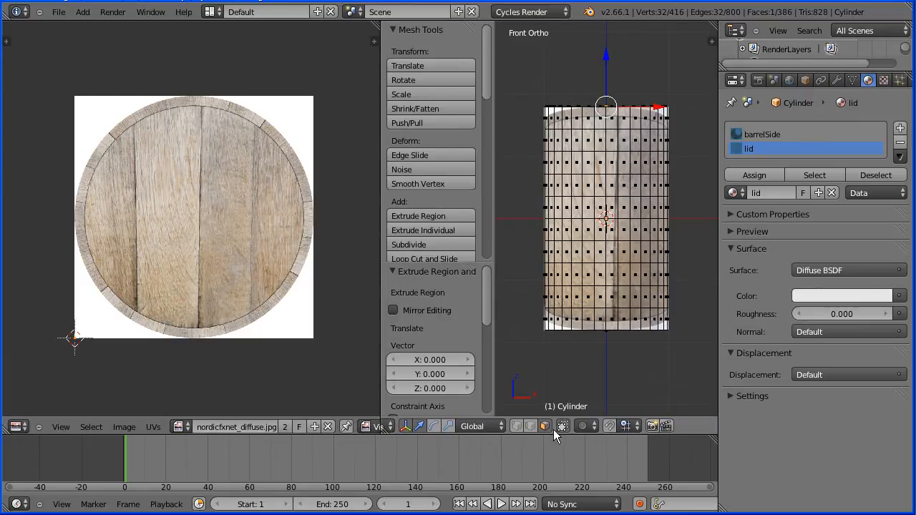
mouse_move(563, 426)
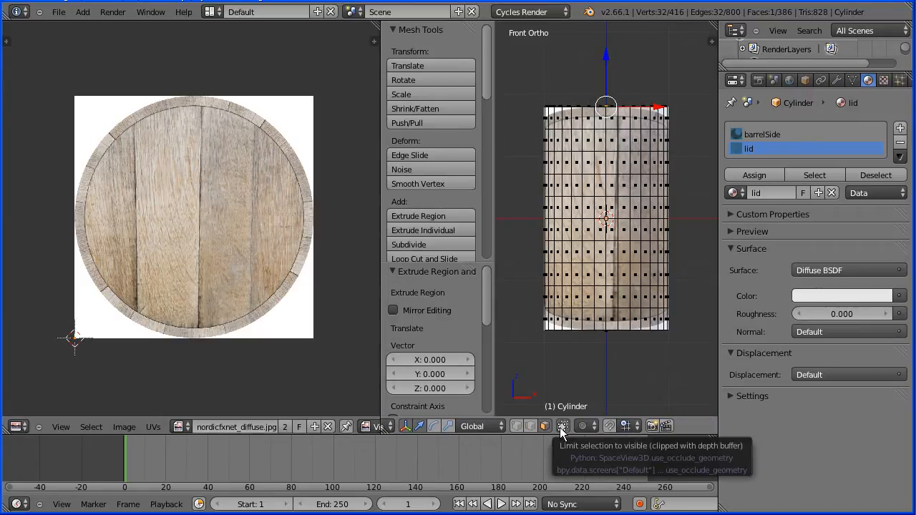
mouse_move(633, 73)
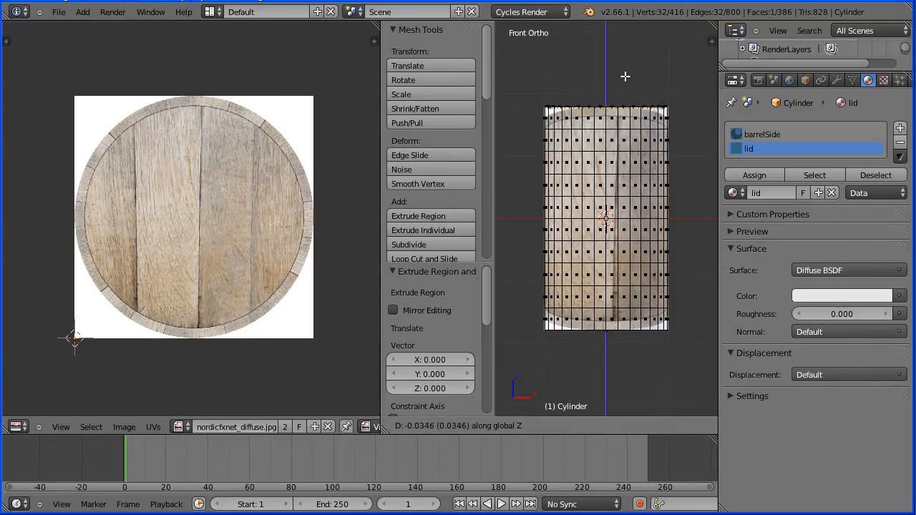
mouse_move(624, 91)
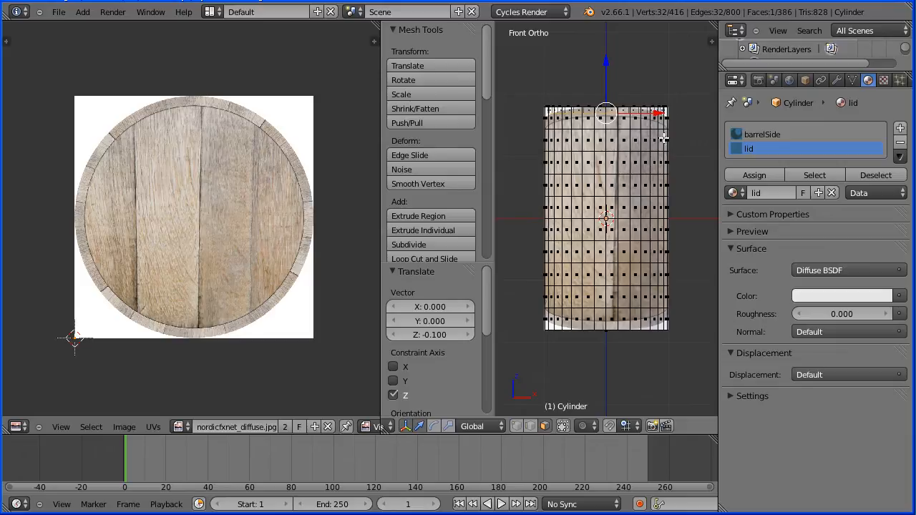
mouse_move(563, 426)
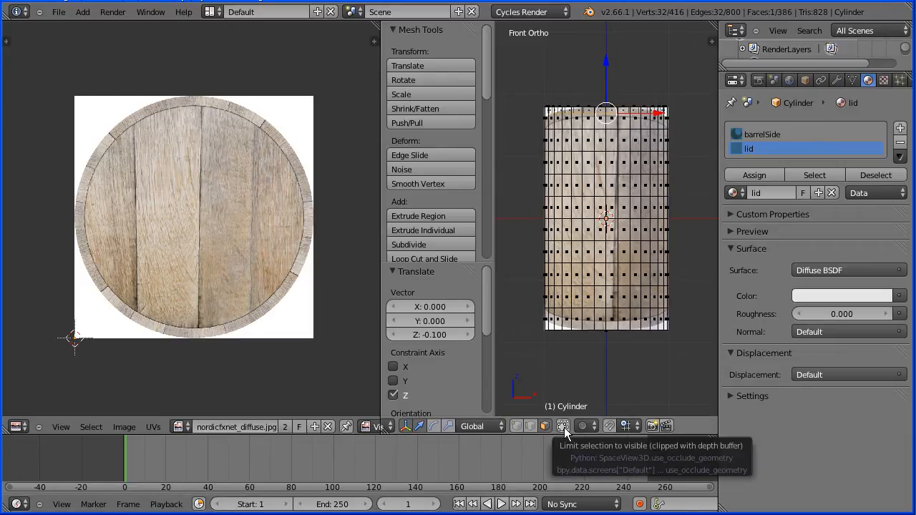
mouse_move(627, 79)
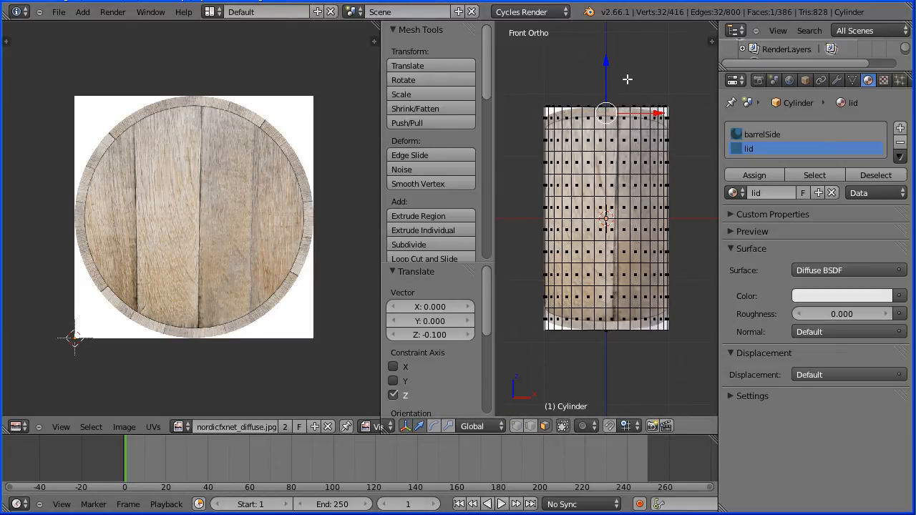
drag(603, 214, 622, 150)
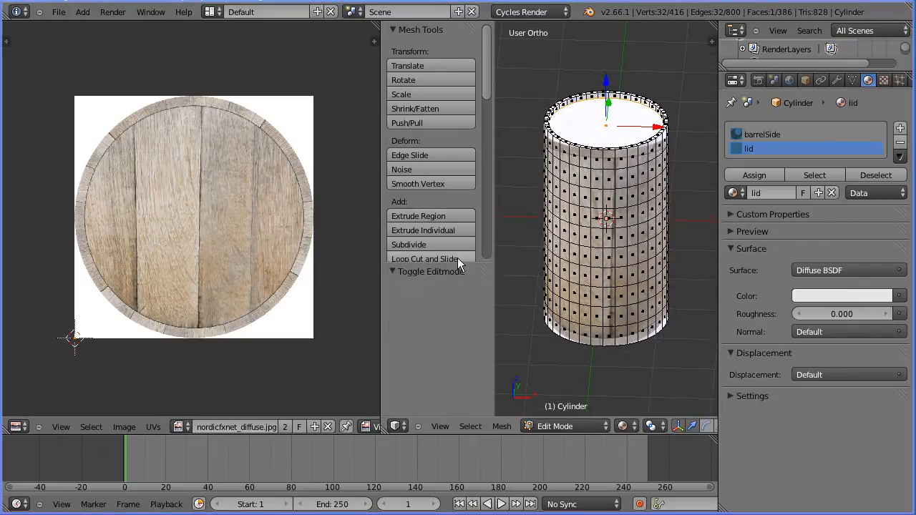
Switch to top view and make the lid material slot active.
click(441, 426)
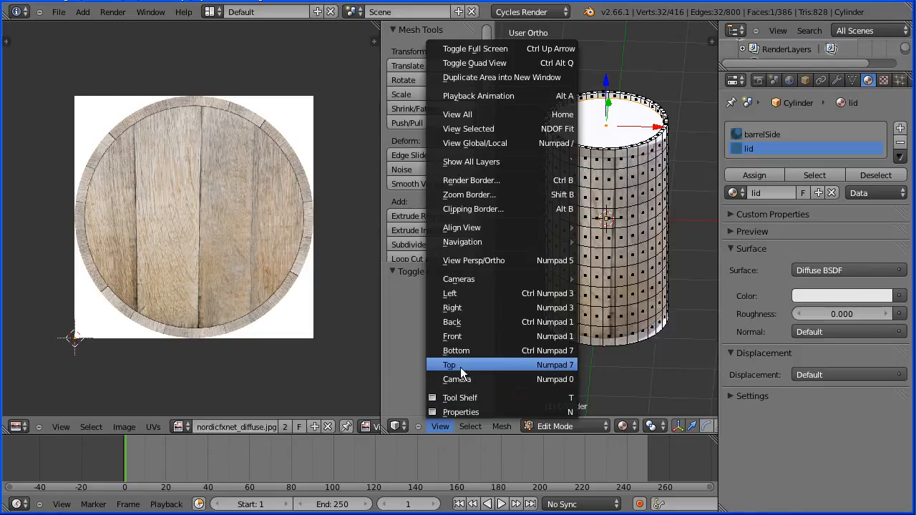
click(449, 365)
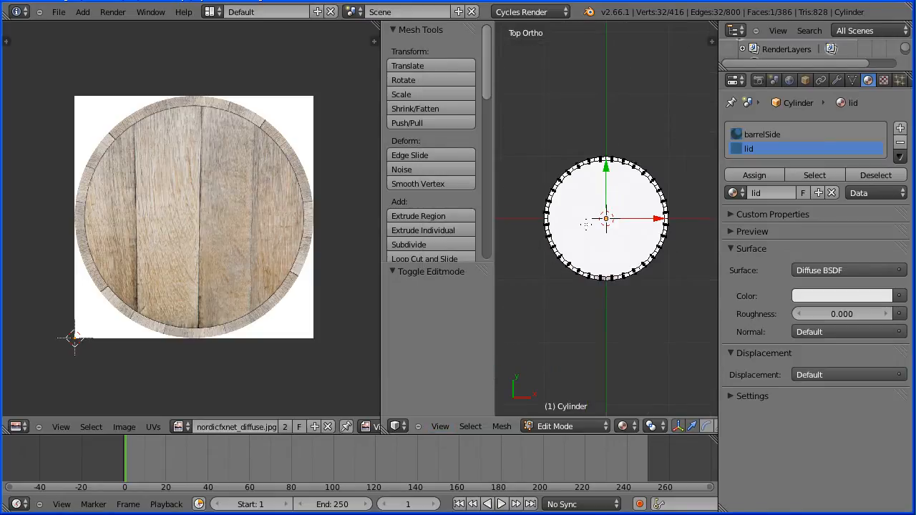
click(761, 134)
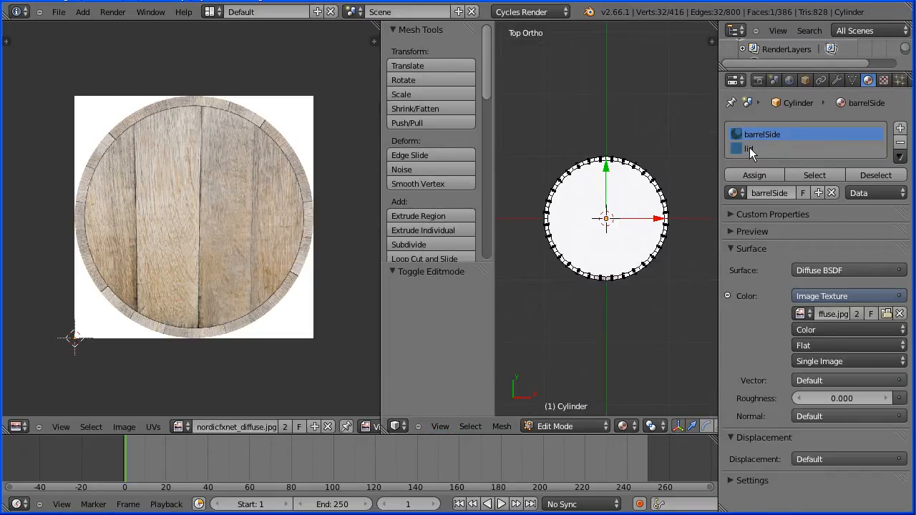
click(749, 147)
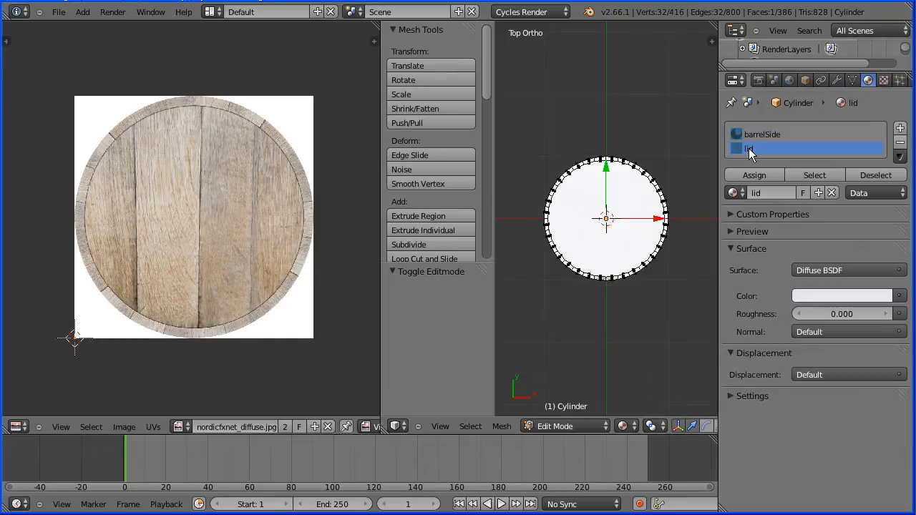
click(500, 426)
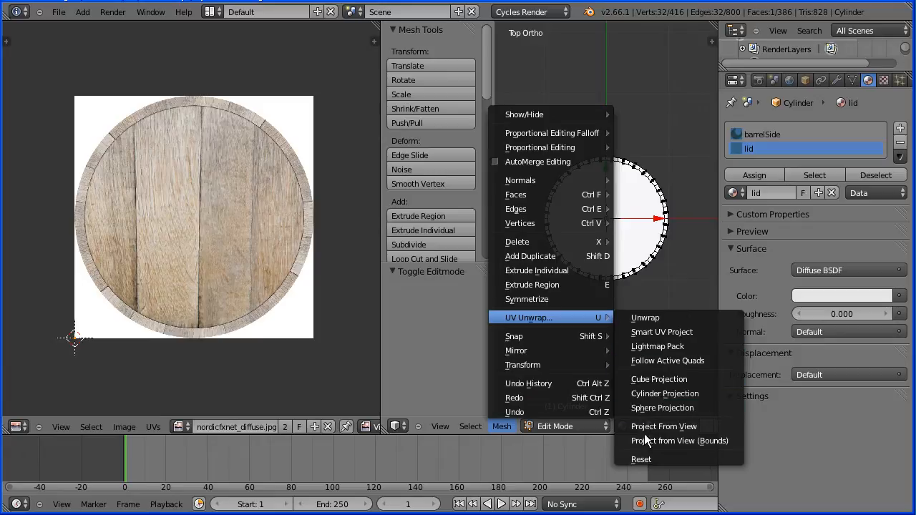
mouse_move(678, 441)
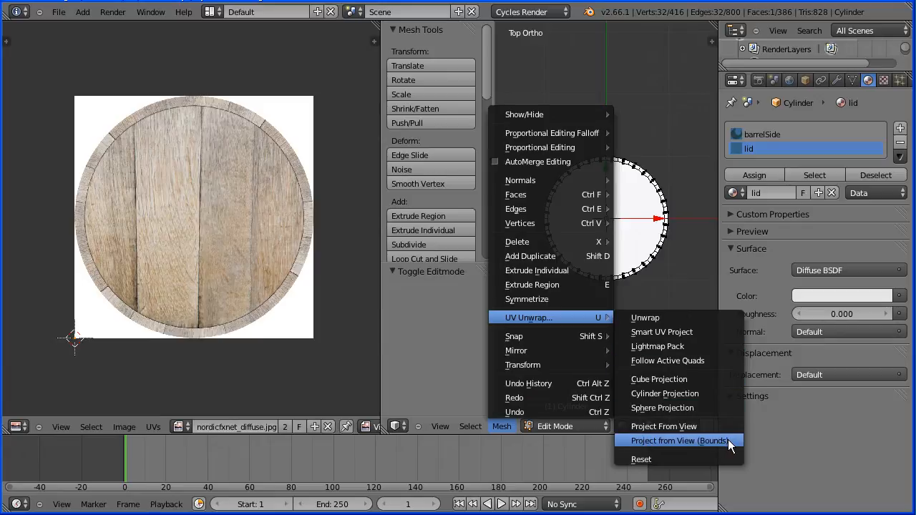
UV unwrap the lid faces with Project From View (Bounds), scaled to about 0.94.
click(675, 441)
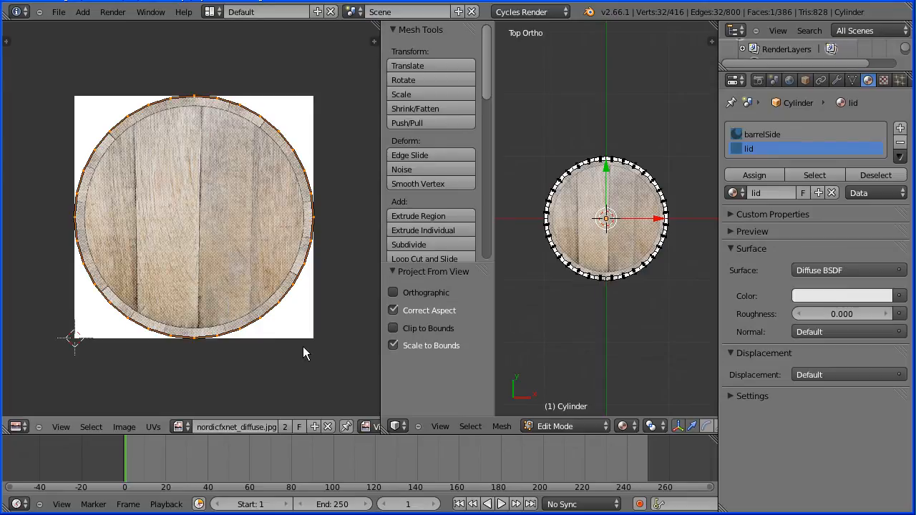
mouse_move(289, 334)
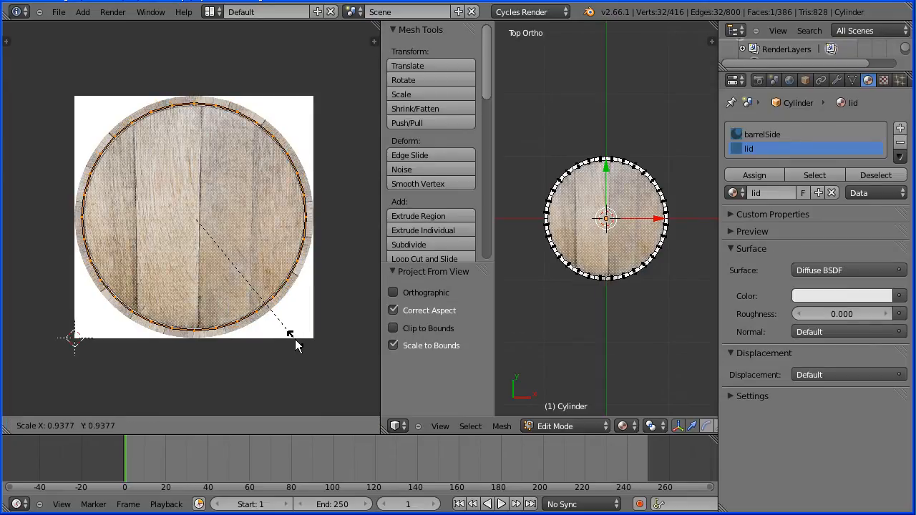
mouse_move(289, 334)
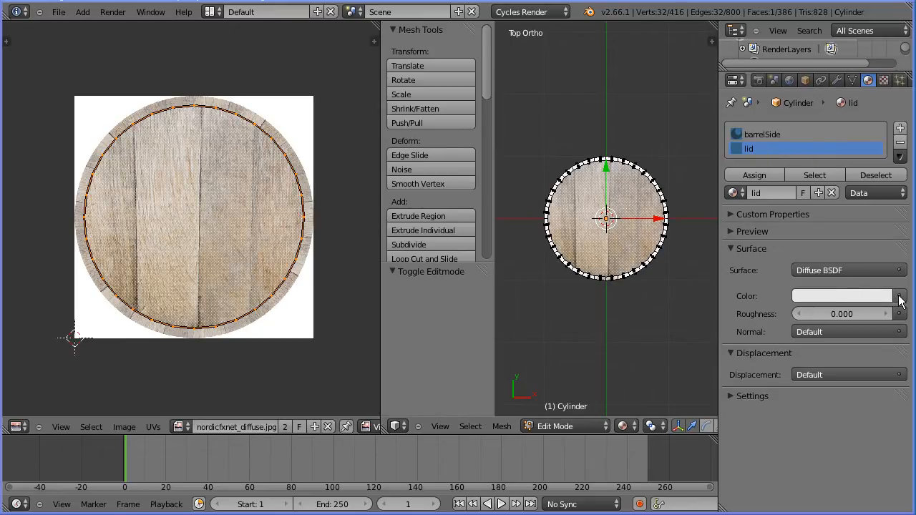
Set the lid material's colour to an Image Texture using the barrel_lid_001 diffuse image.
click(900, 295)
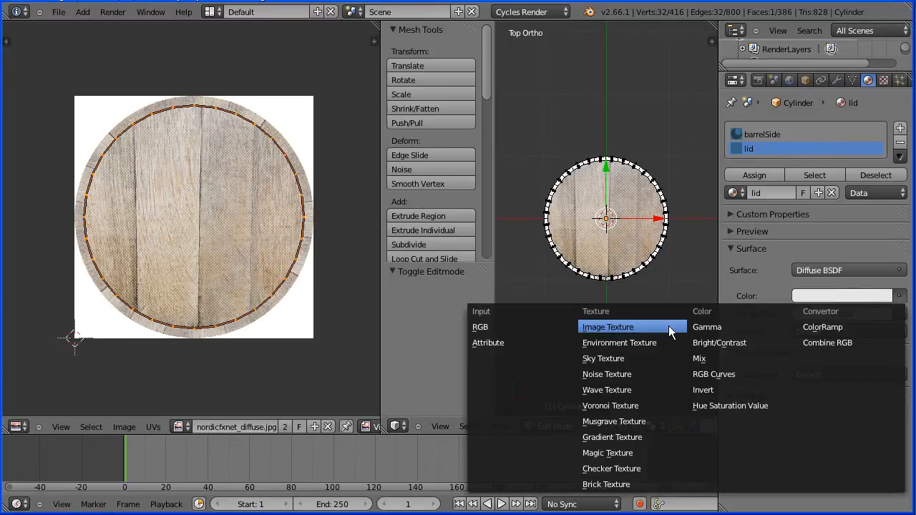
click(607, 326)
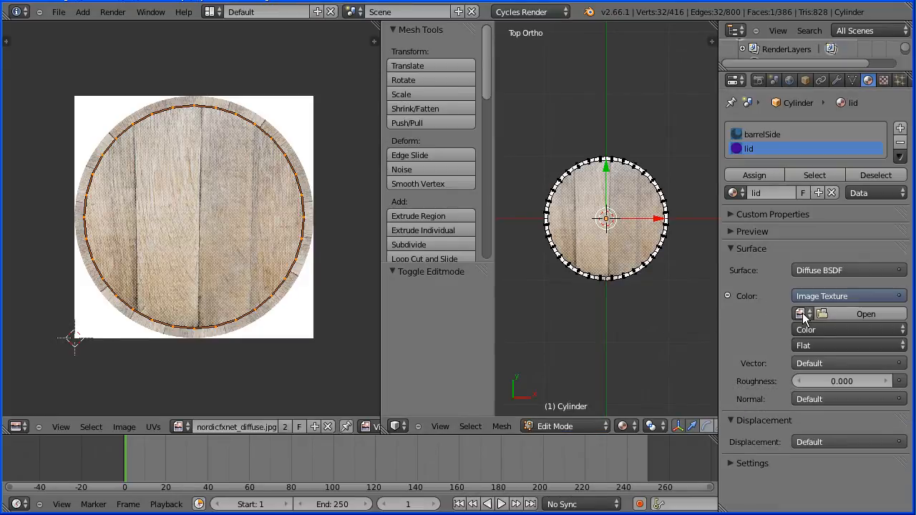
click(800, 314)
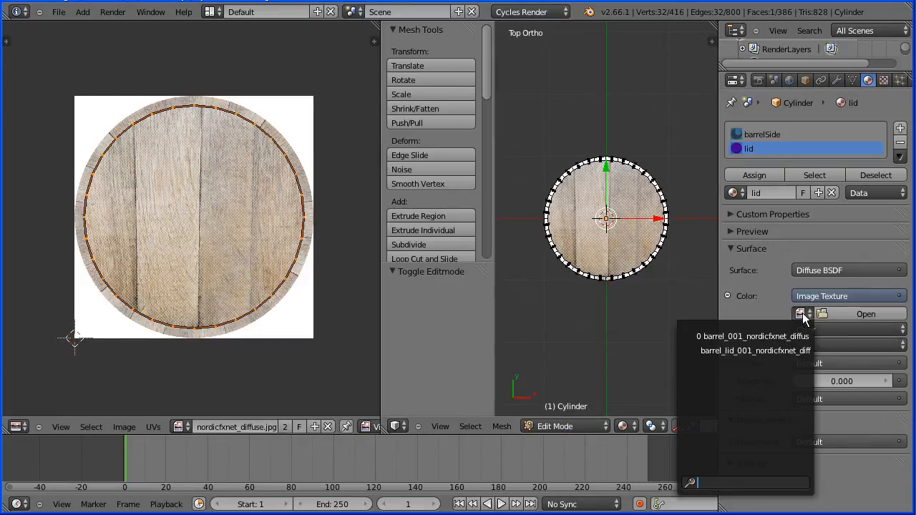
click(755, 351)
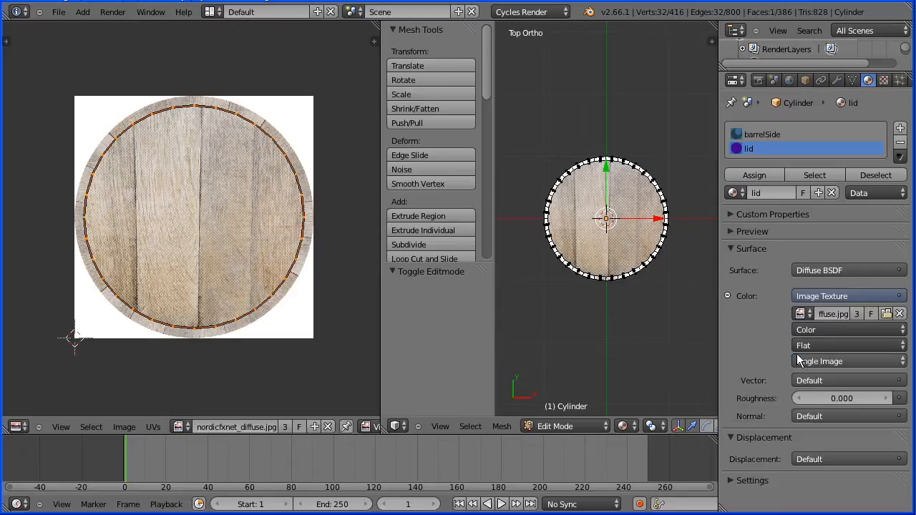
click(59, 11)
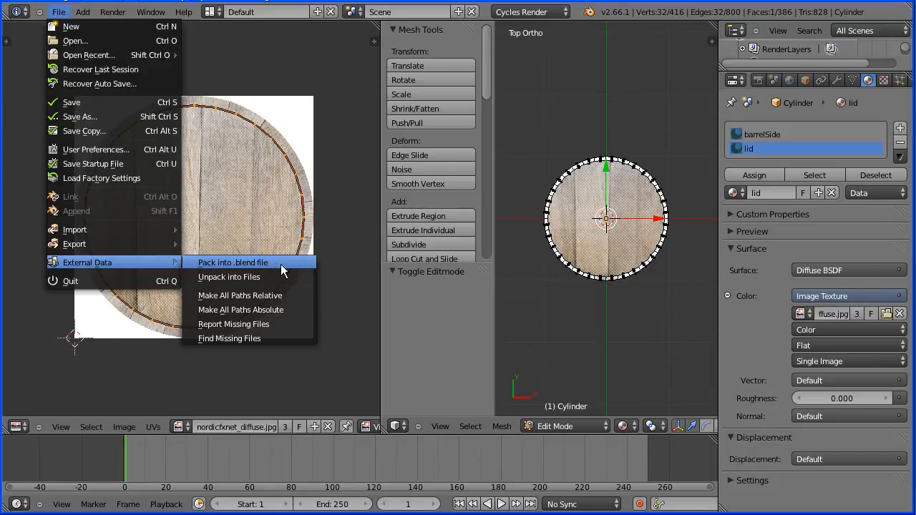
Pack the external images into the .blend file and assign the lid material to the lid faces.
click(232, 262)
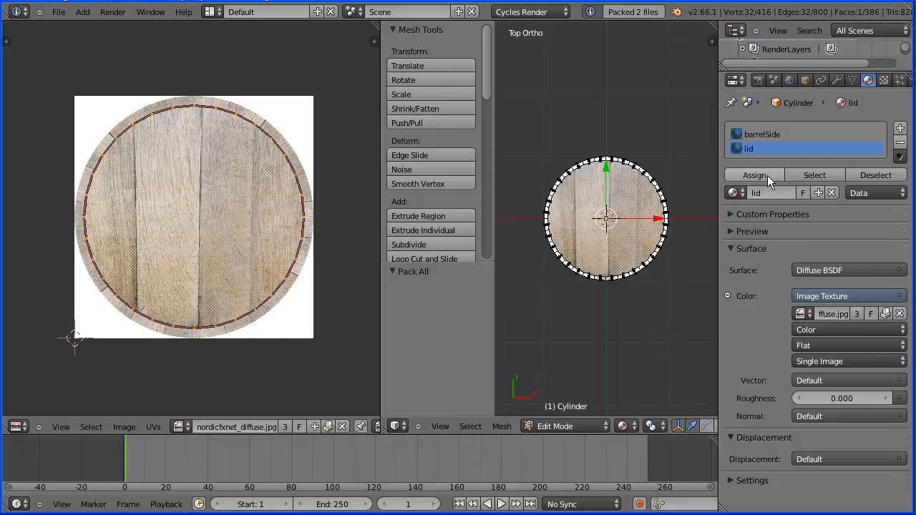
mouse_move(754, 175)
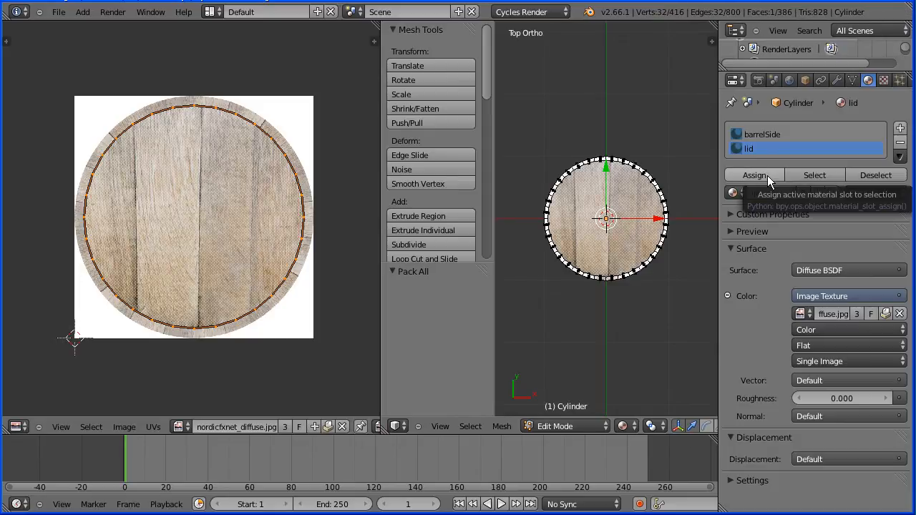
click(754, 175)
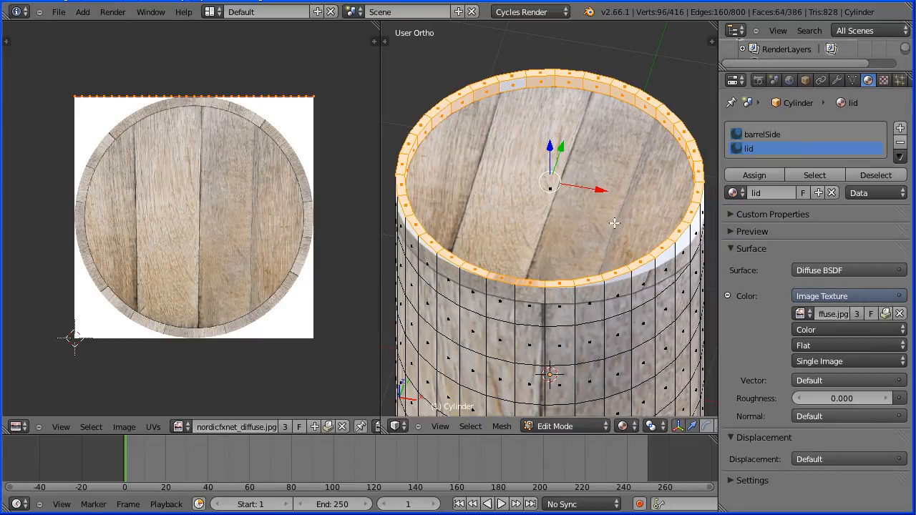
mouse_move(507, 87)
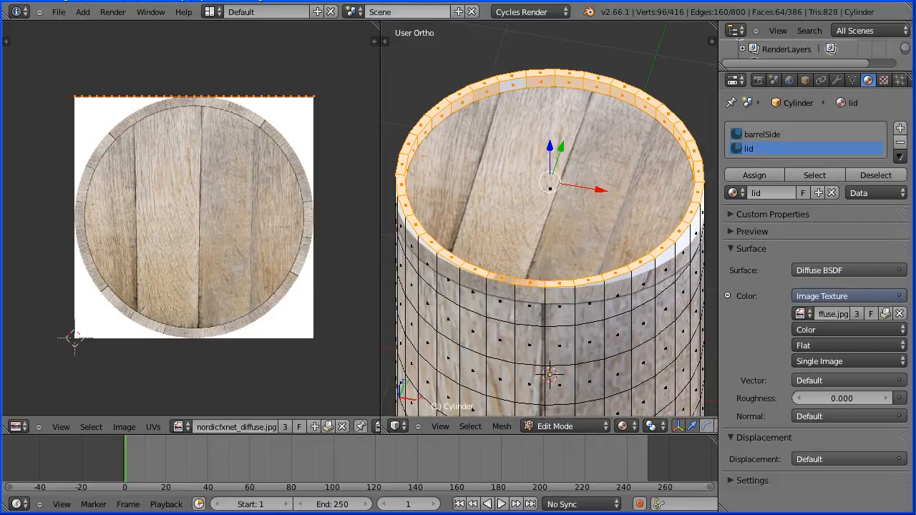
Bring up the viewing options to look at the recessed wooden lid up close.
click(439, 427)
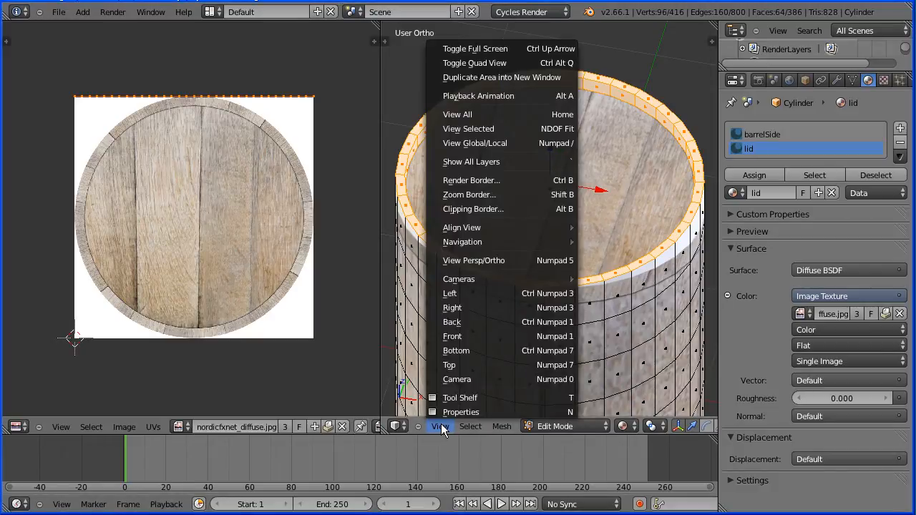
Select the lid faces and UV-unwrap them with Sphere Projection onto the round lid image.
click(449, 365)
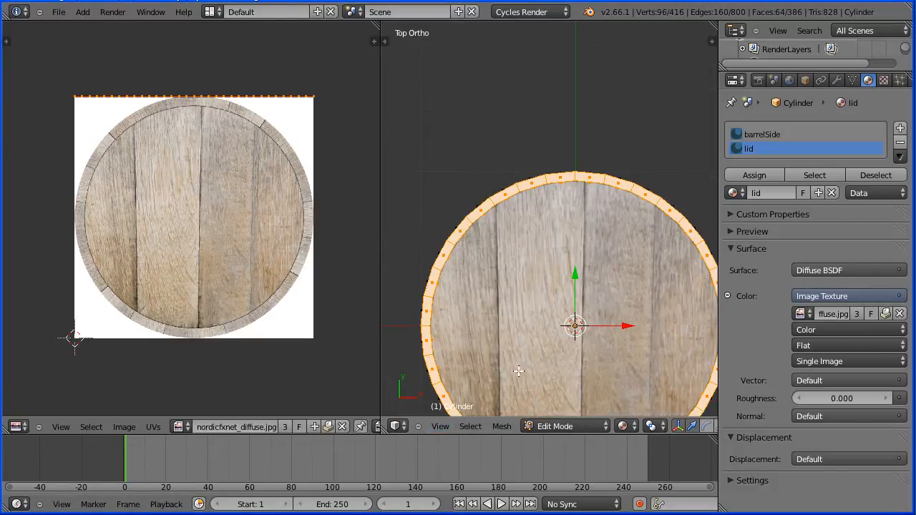
click(501, 426)
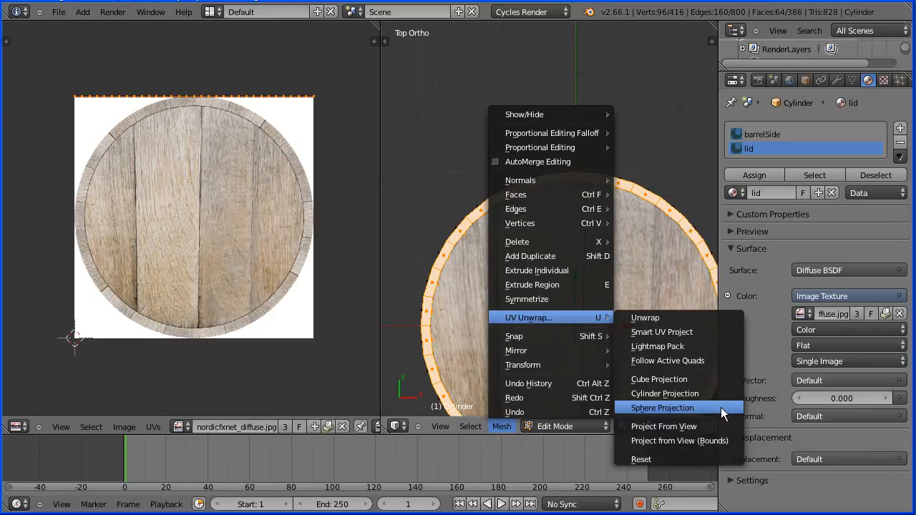
click(661, 407)
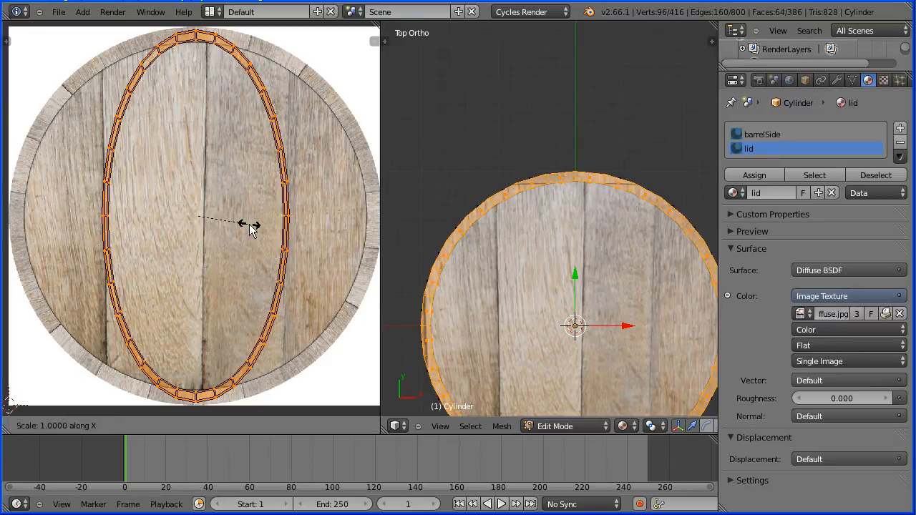
mouse_move(300, 223)
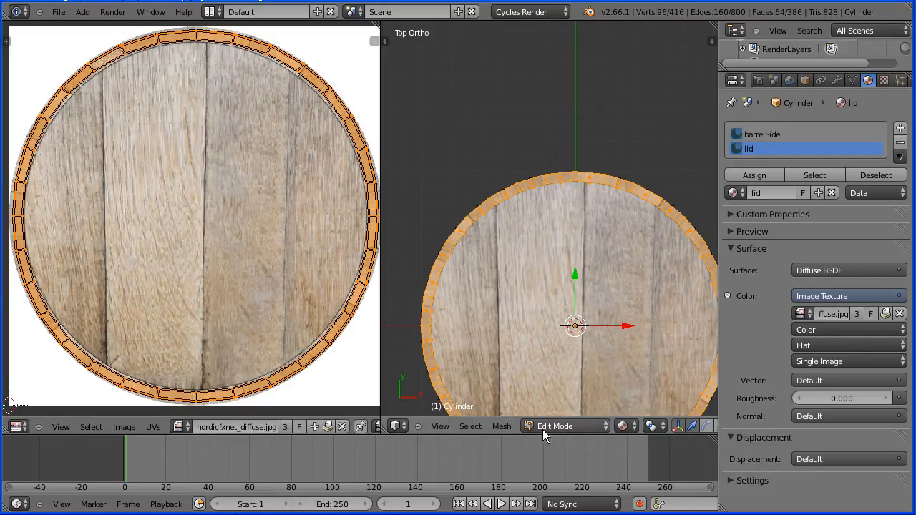
View the textured lid in Object Mode from an angle, then return to Edit Mode on the barrel.
click(555, 427)
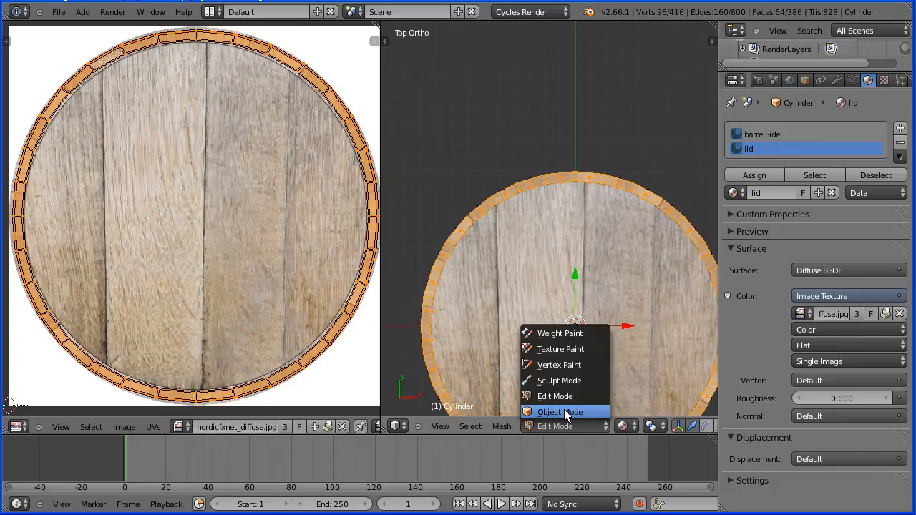
click(558, 412)
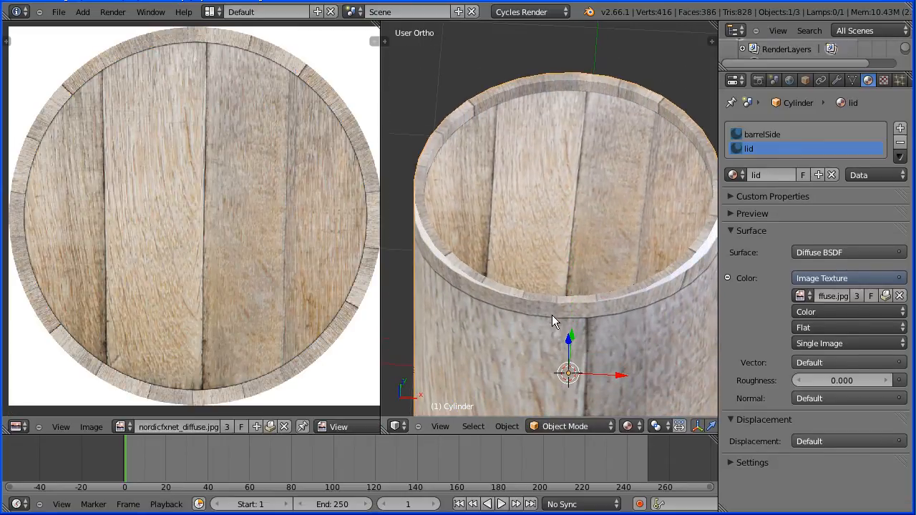
click(565, 427)
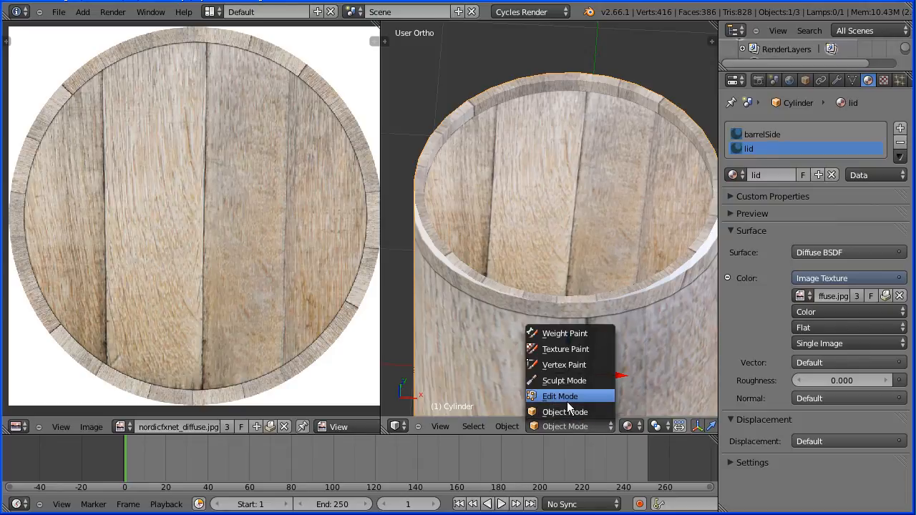
click(559, 395)
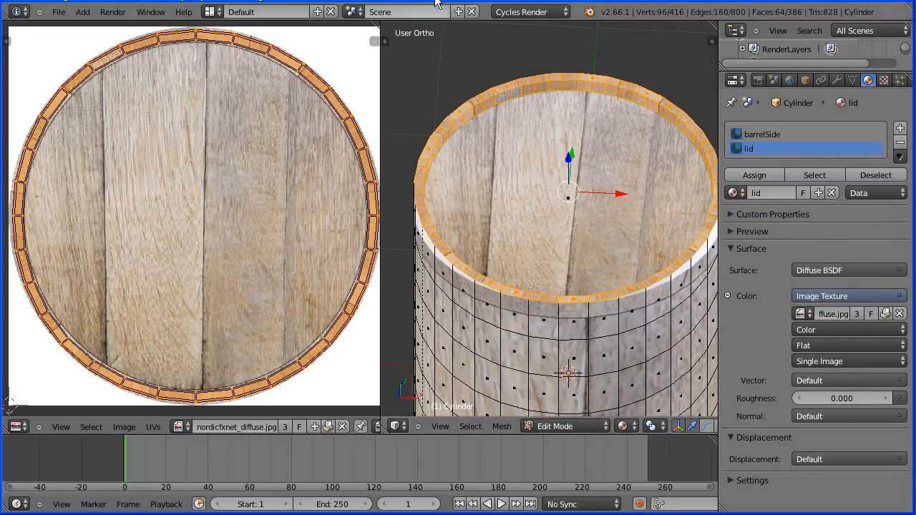
click(441, 427)
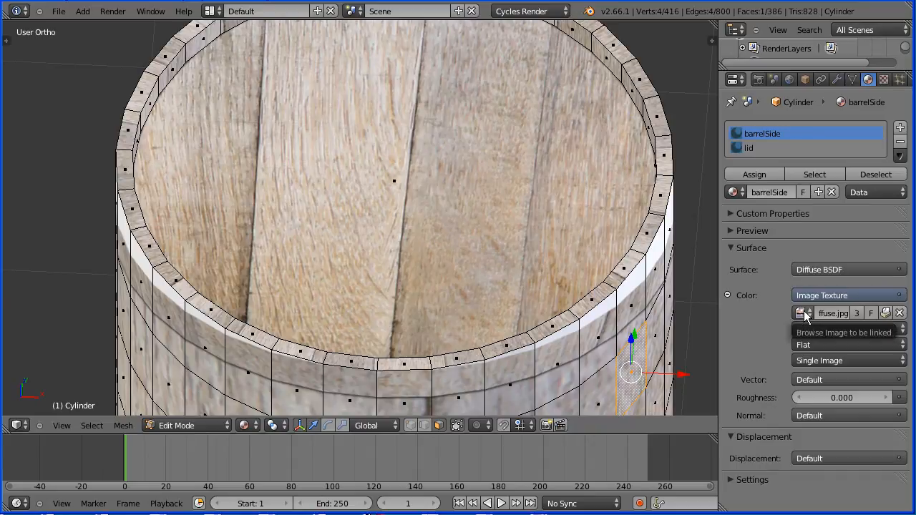
Assign the barrel_001 side diffuse image to the barrelSide material with Fake User enabled.
click(800, 312)
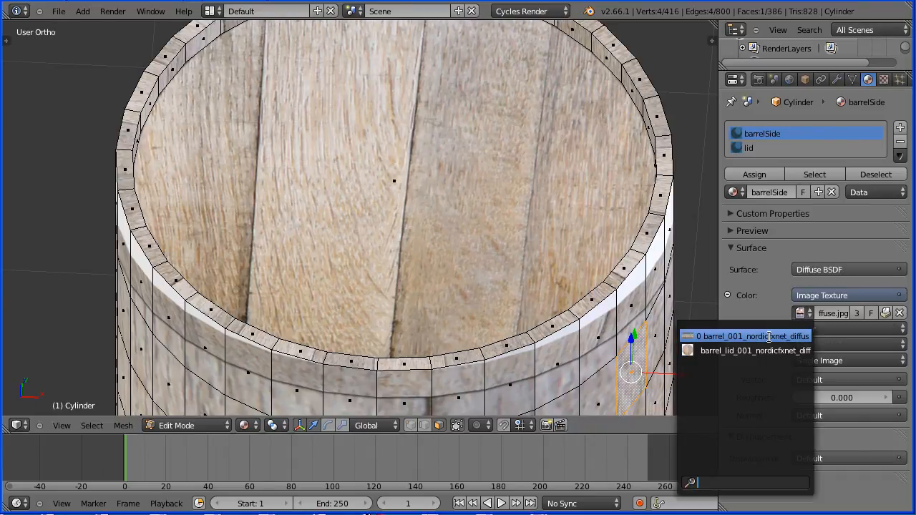
click(751, 337)
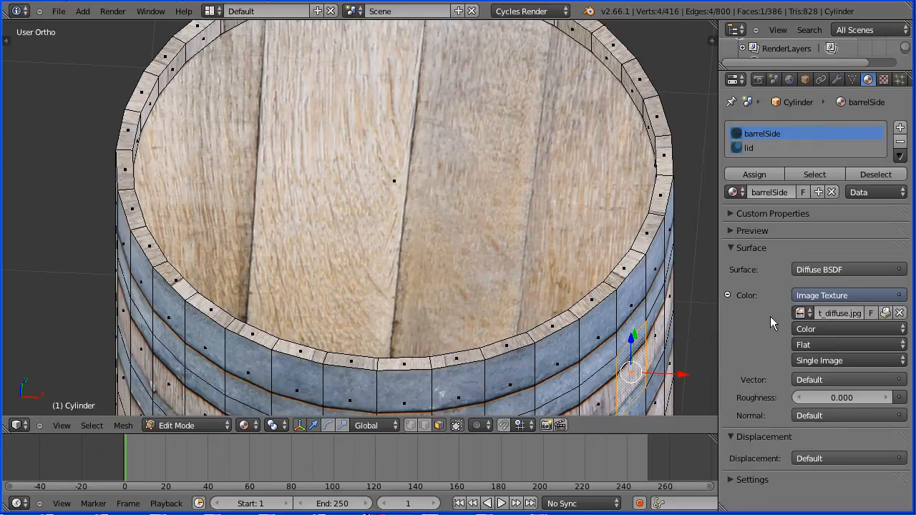
mouse_move(847, 313)
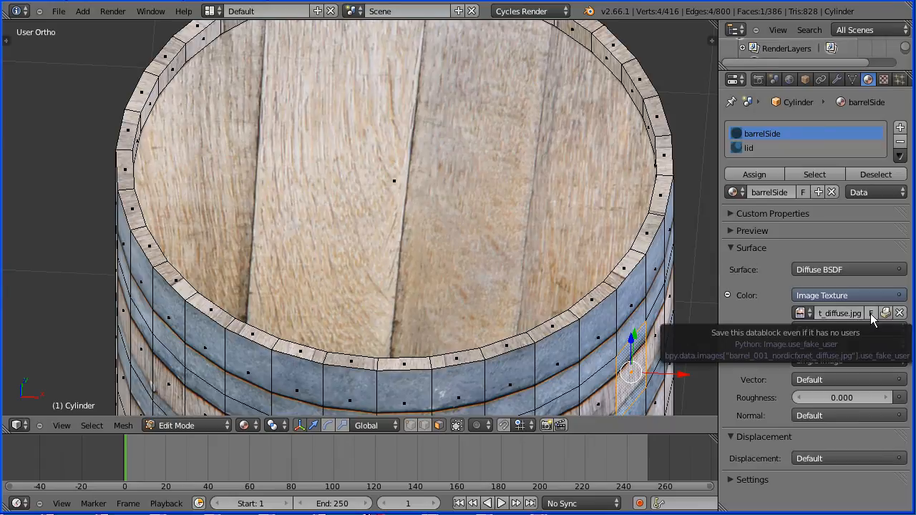
click(870, 312)
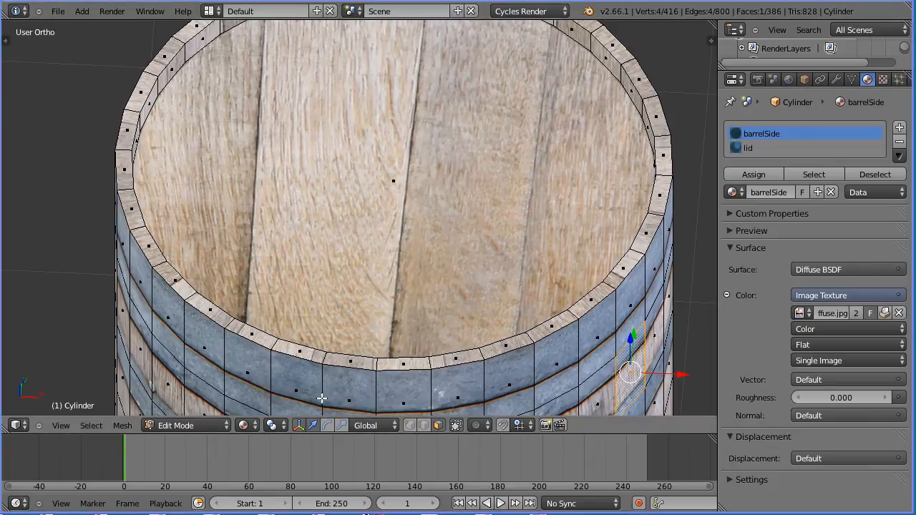
From the front view, select the middle edge loop and scale proportionally to bulge the sides.
click(60, 425)
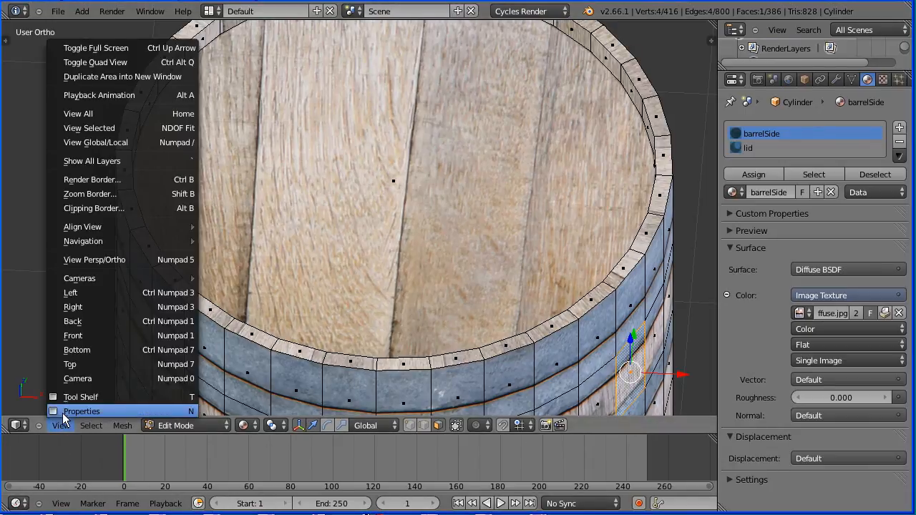
click(71, 335)
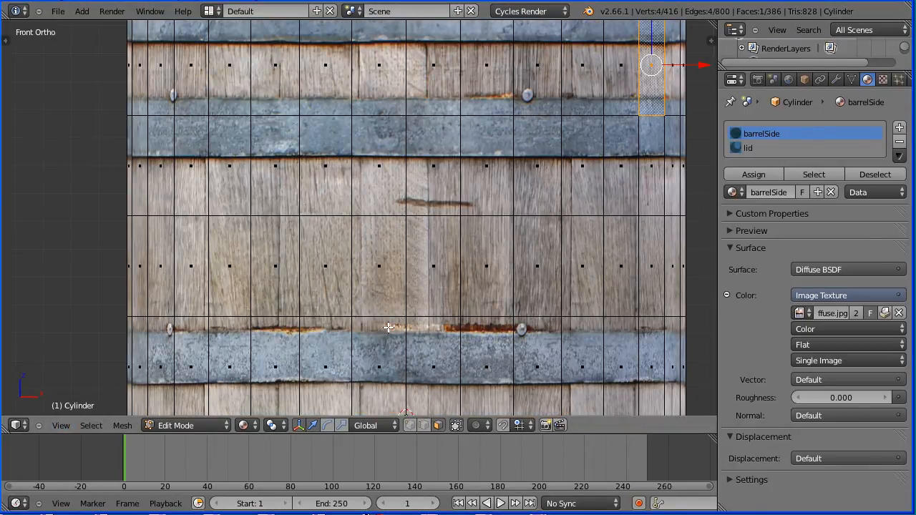
scroll(down, 3)
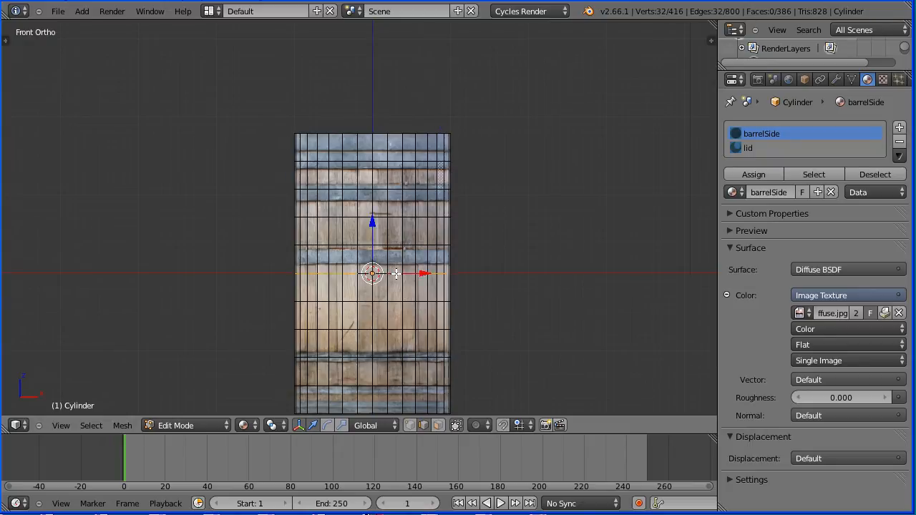
click(475, 425)
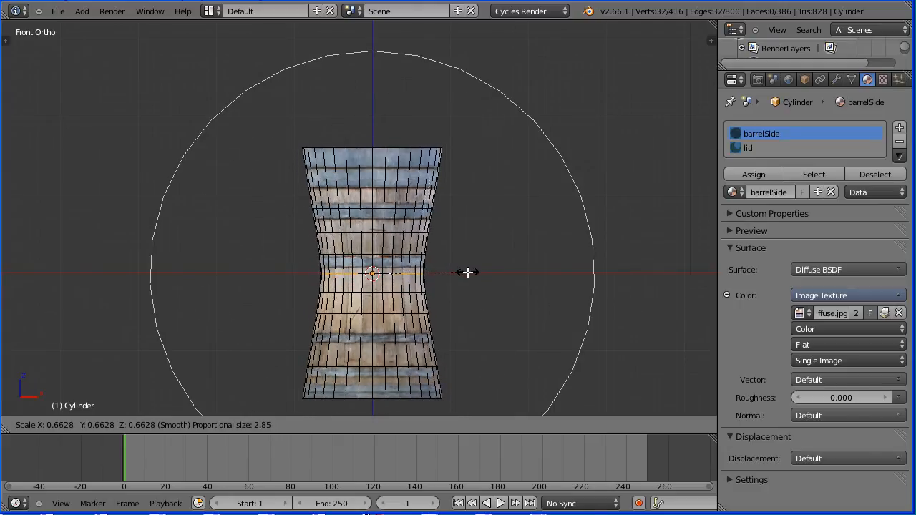
mouse_move(558, 229)
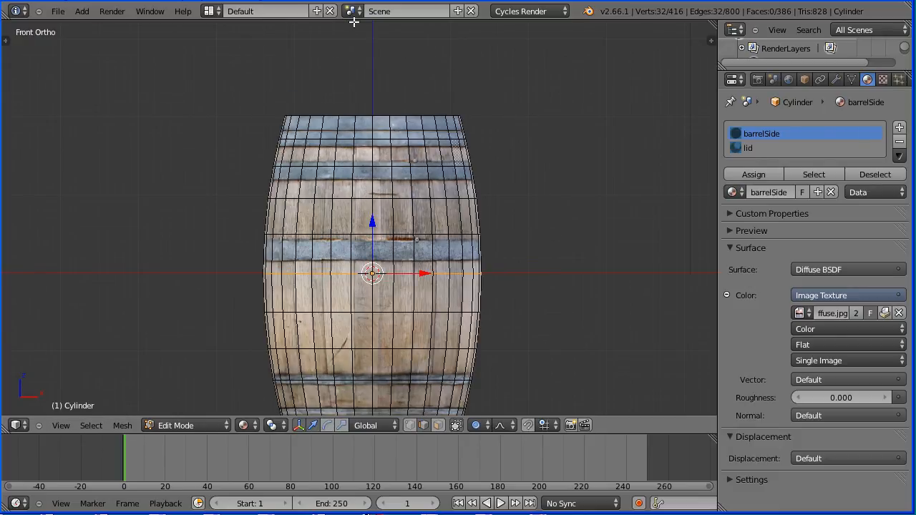
click(61, 424)
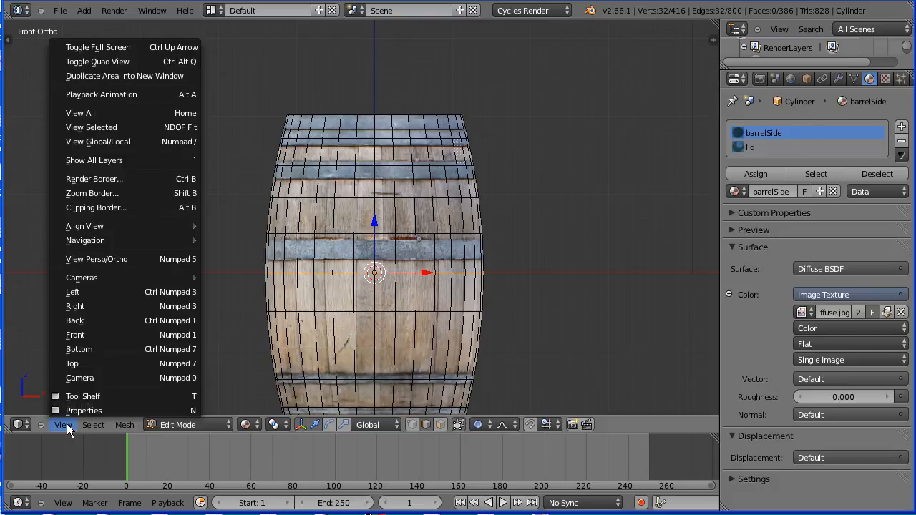
Switch to perspective view and orbit to show the staves, metal bands and wooden lid.
click(97, 258)
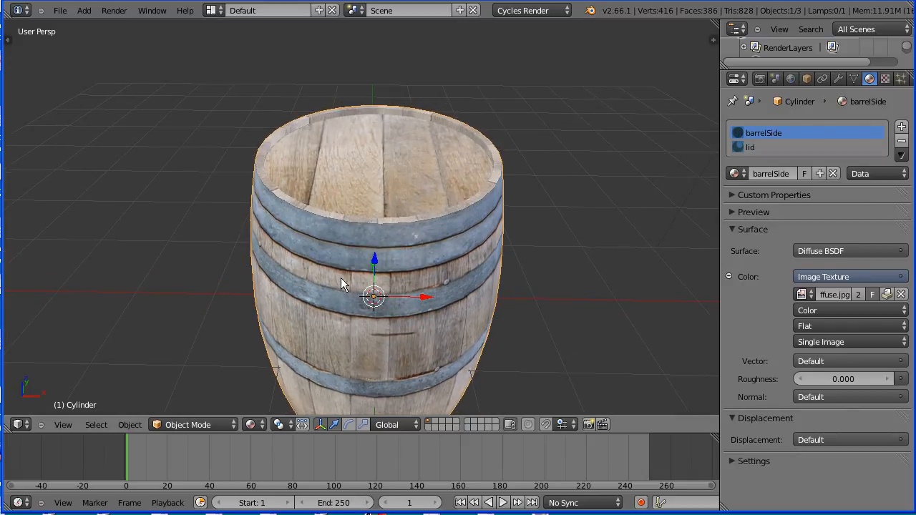
mouse_move(327, 299)
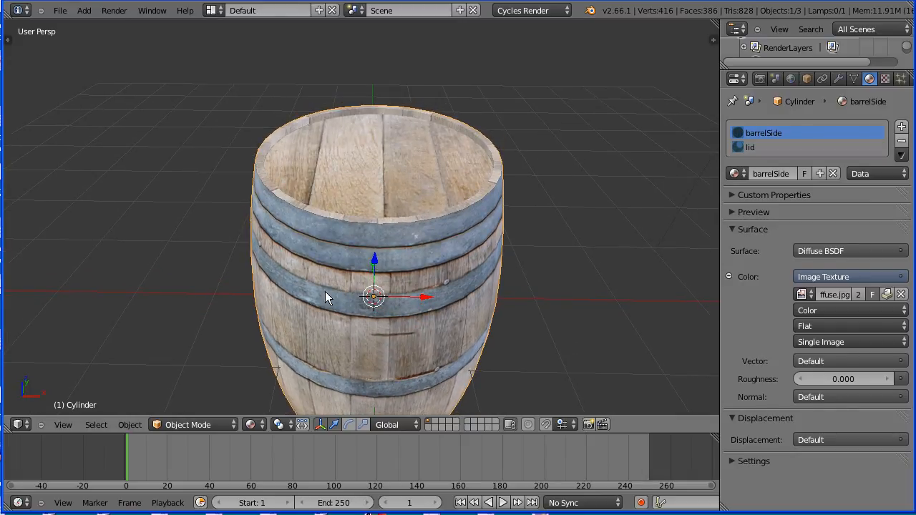
mouse_move(347, 284)
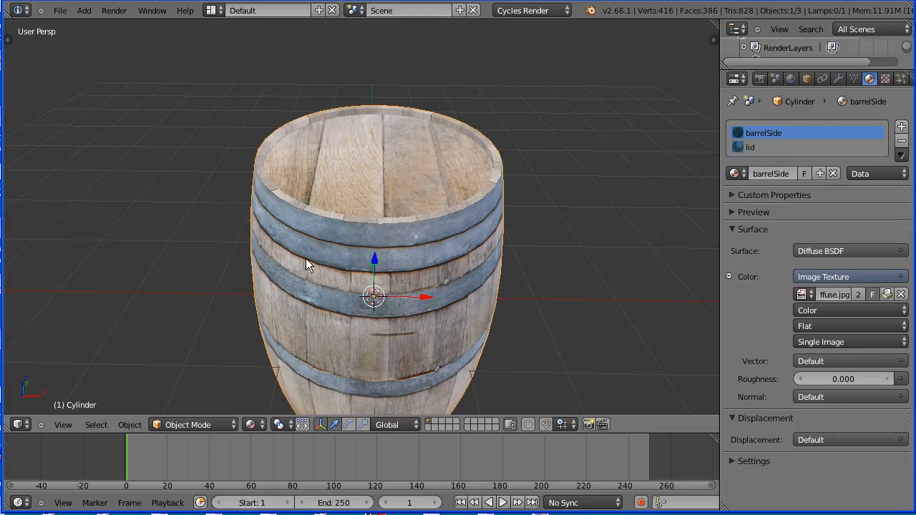
drag(308, 265, 372, 275)
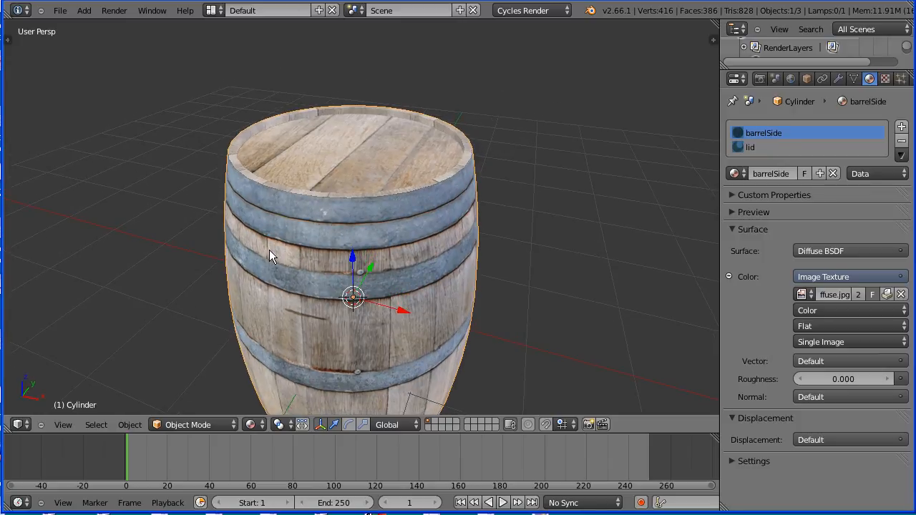
mouse_move(398, 54)
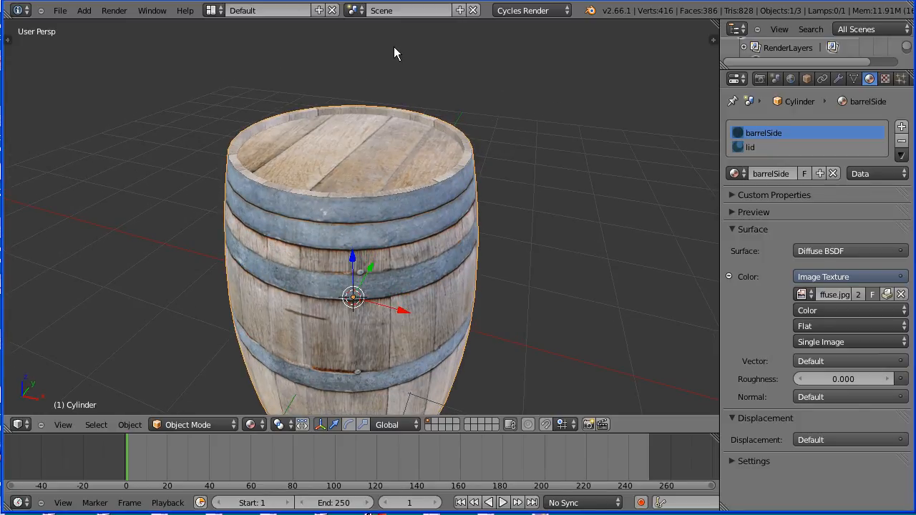